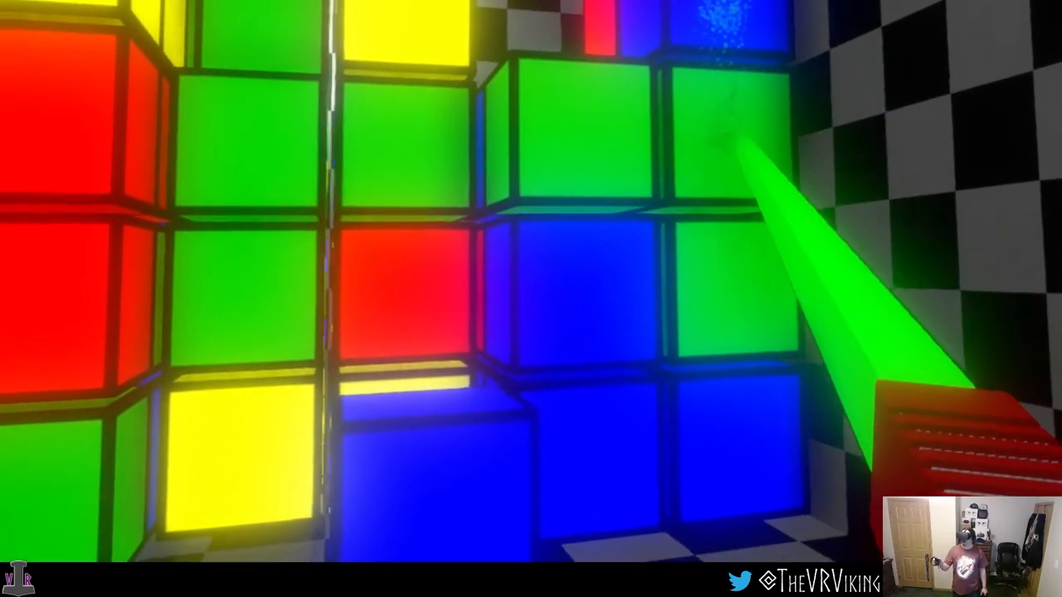
mouse_move(531, 298)
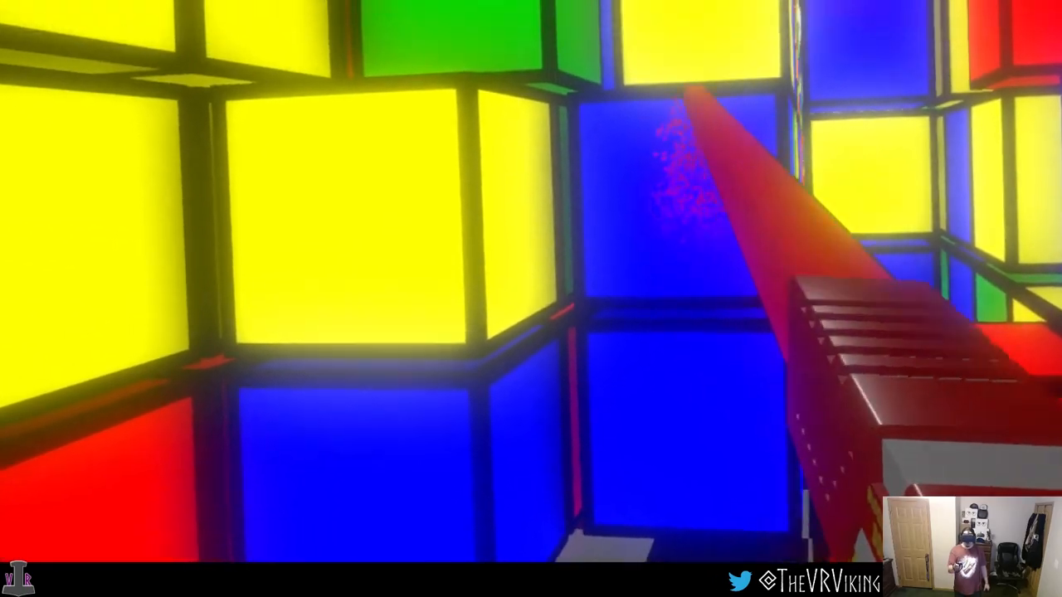
mouse_move(531, 299)
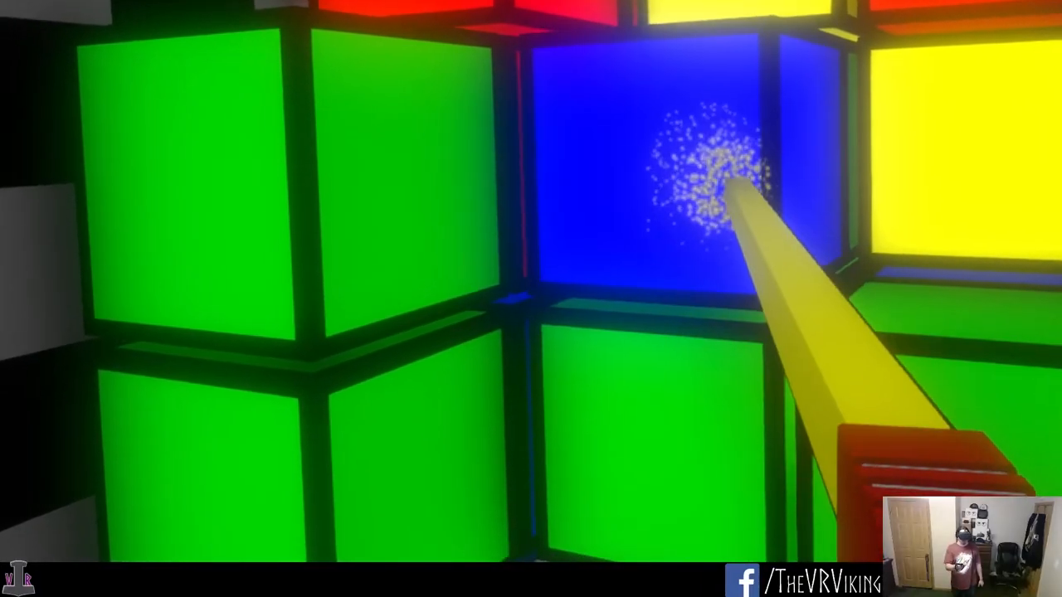
mouse_move(531, 299)
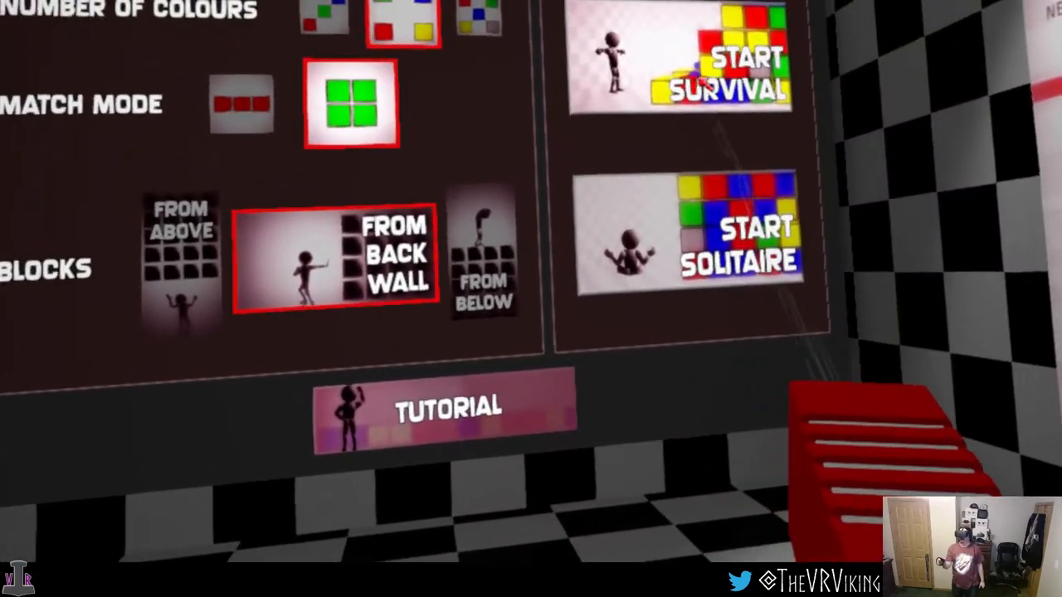
mouse_move(531, 299)
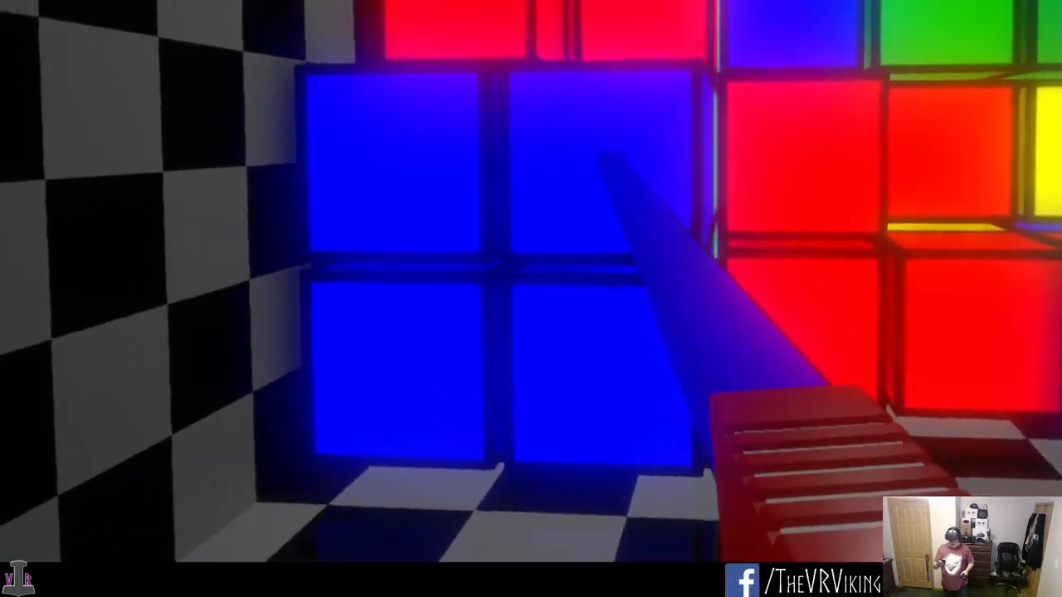
mouse_move(531, 299)
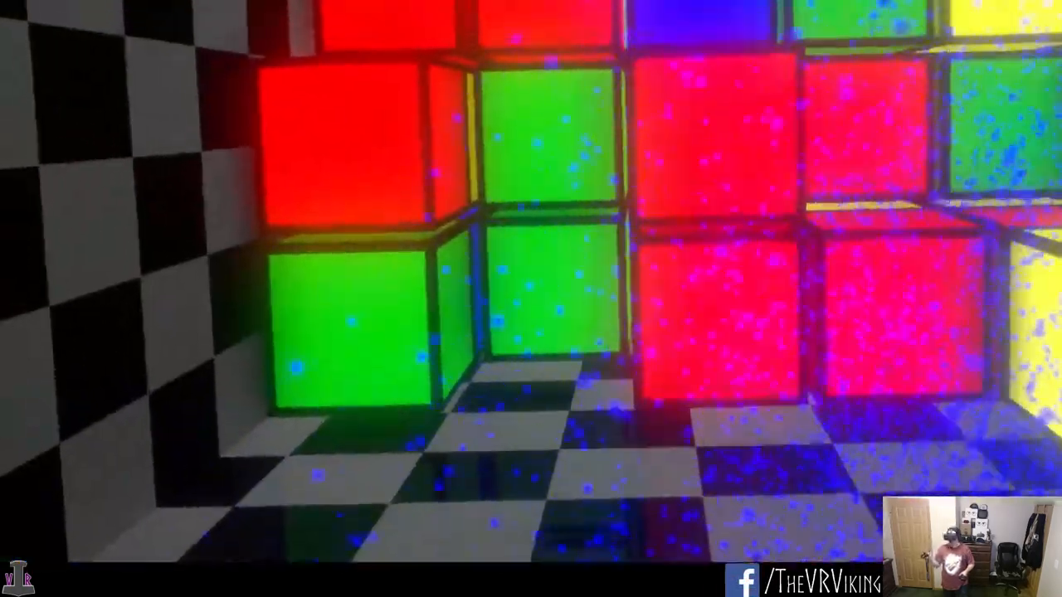
mouse_move(531, 298)
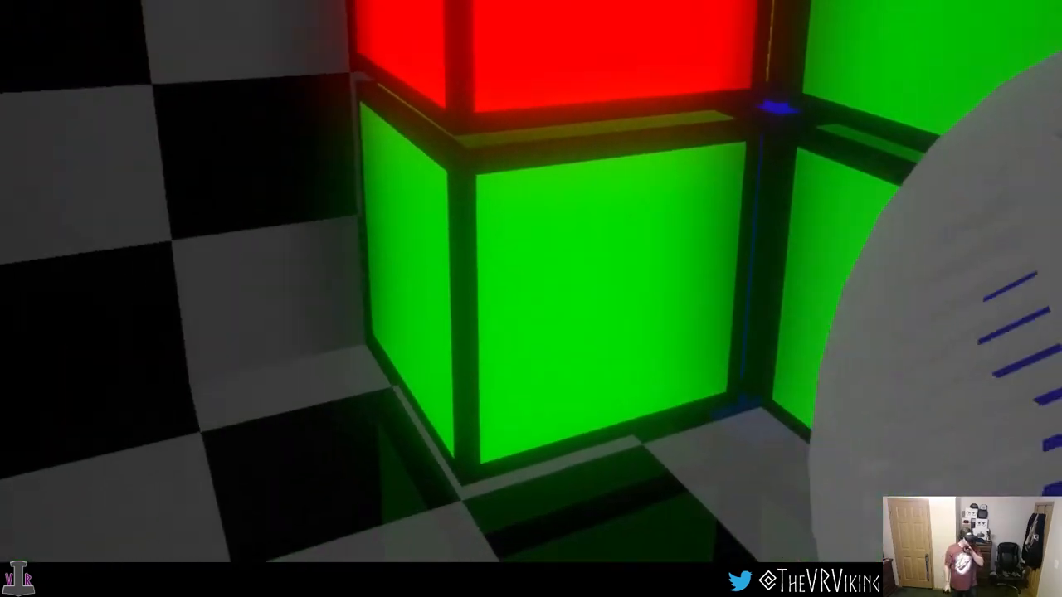
mouse_move(531, 299)
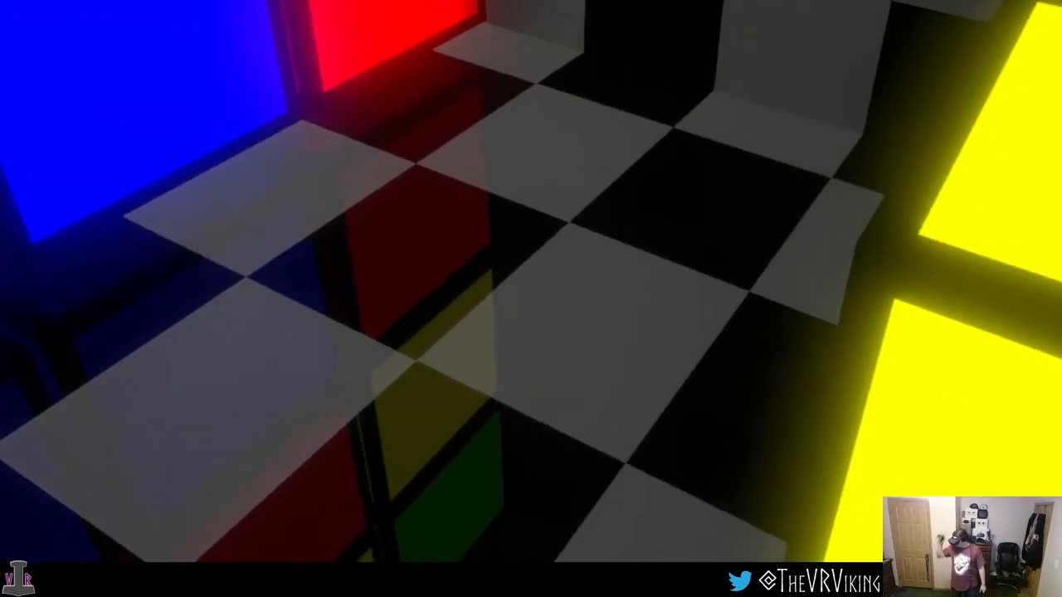